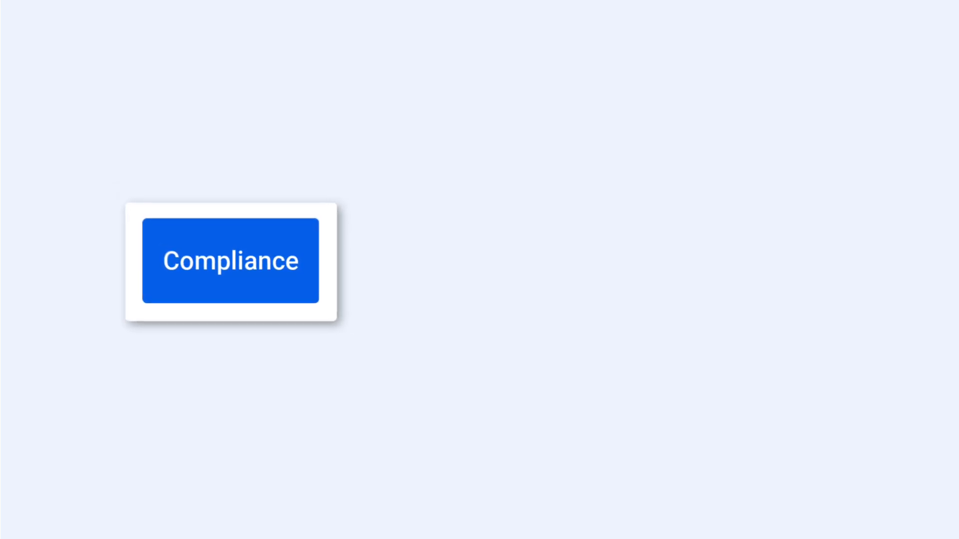
Show the List all assets endpoint reference with its 200 response body and example JSON.
{"action": "left_click", "coordinate": [231, 261]}
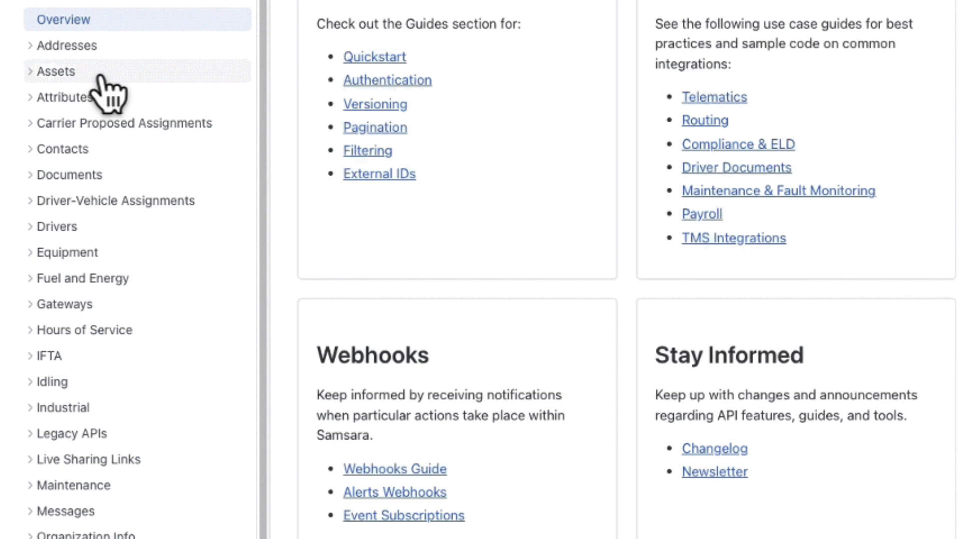
{"action": "left_click", "coordinate": [55, 72]}
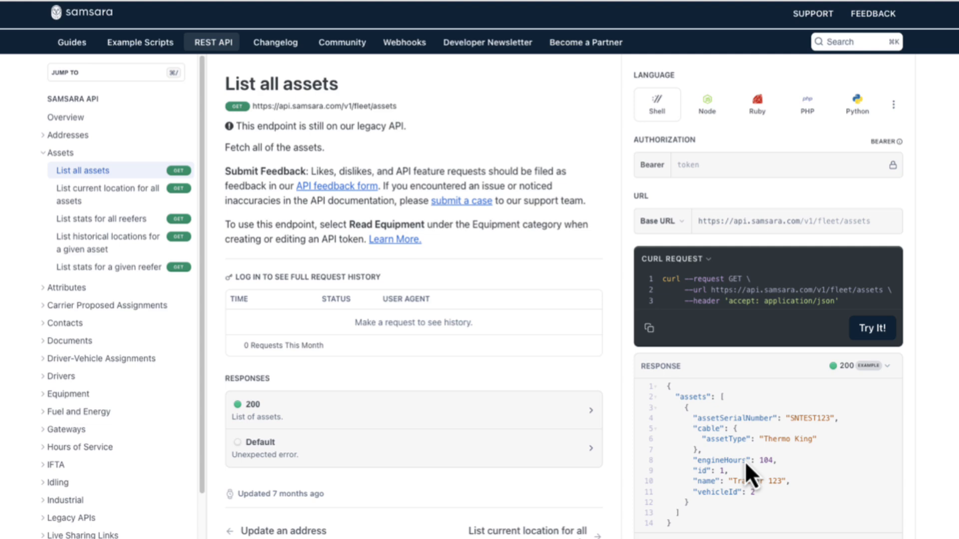
{"action": "scroll", "scroll_direction": "down", "scroll_amount": 3}
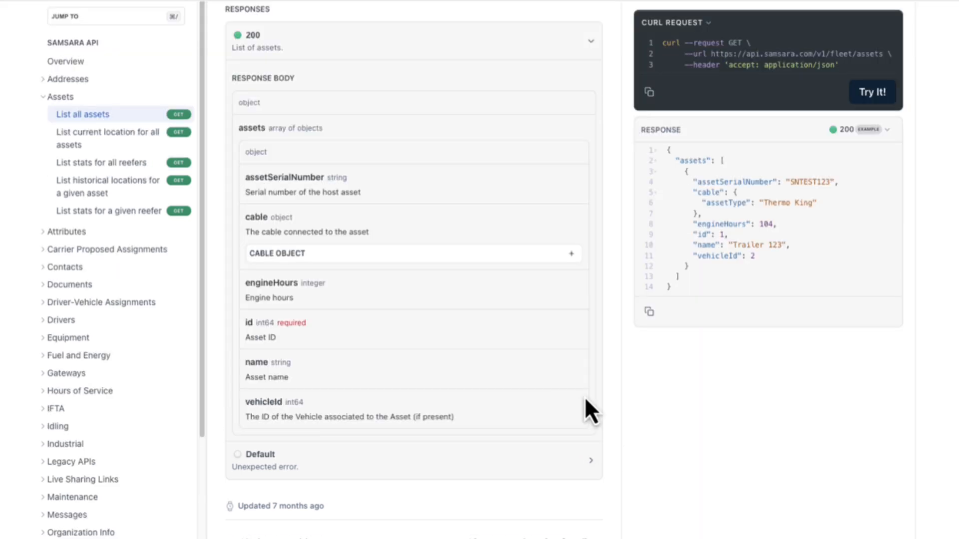
{"action": "mouse_move", "coordinate": [623, 413]}
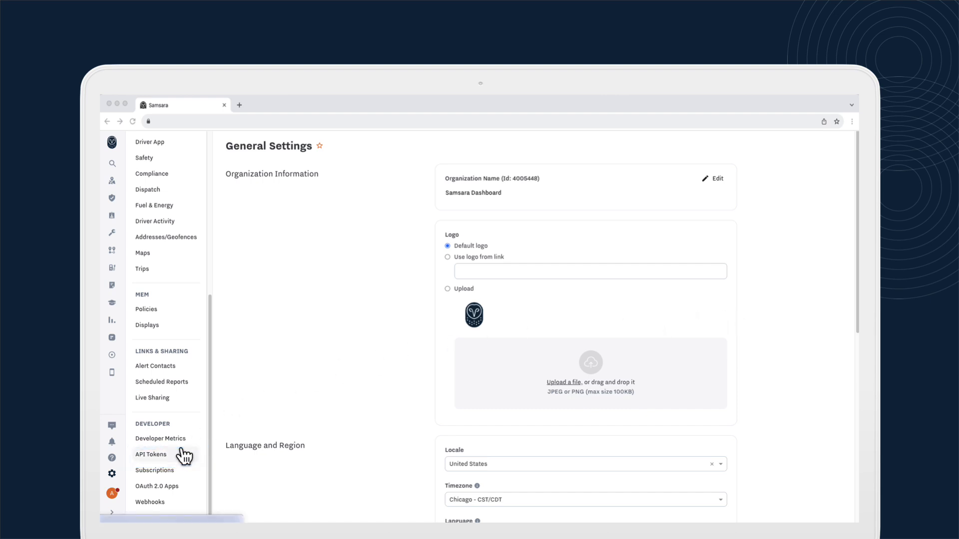
Go to the empty API Tokens page under Developer settings.
{"action": "left_click", "coordinate": [151, 454]}
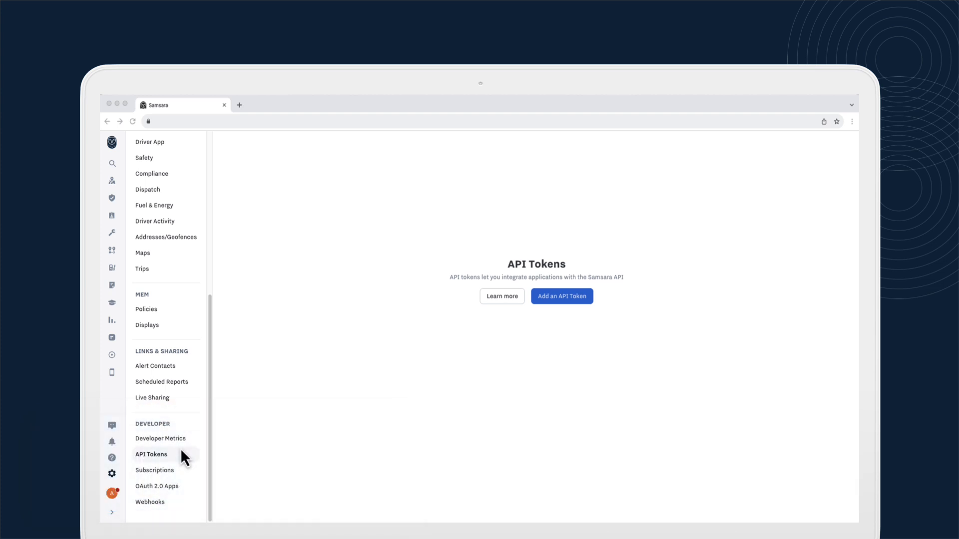
Start a new API token, showing the name, tag access and scope fields at defaults.
{"action": "left_click", "coordinate": [560, 296]}
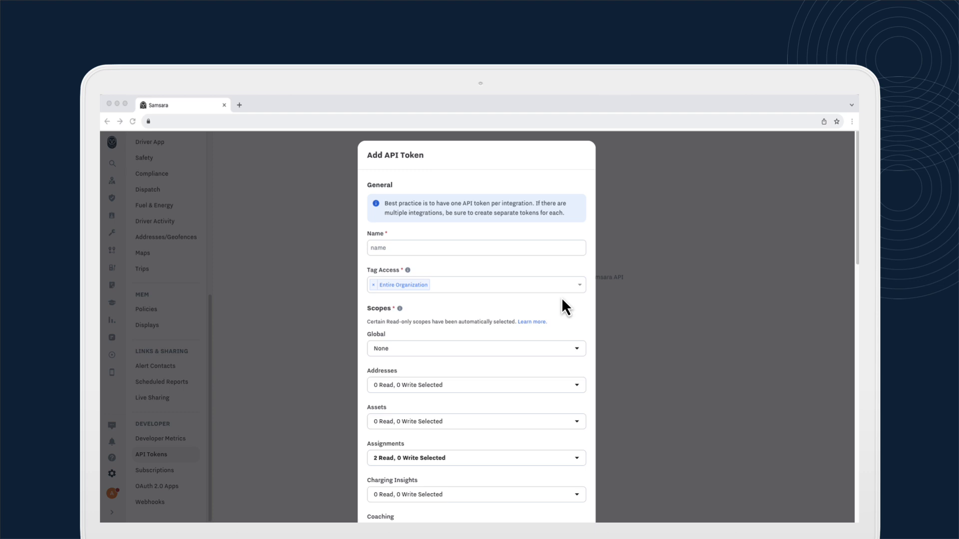
{"action": "mouse_move", "coordinate": [482, 278]}
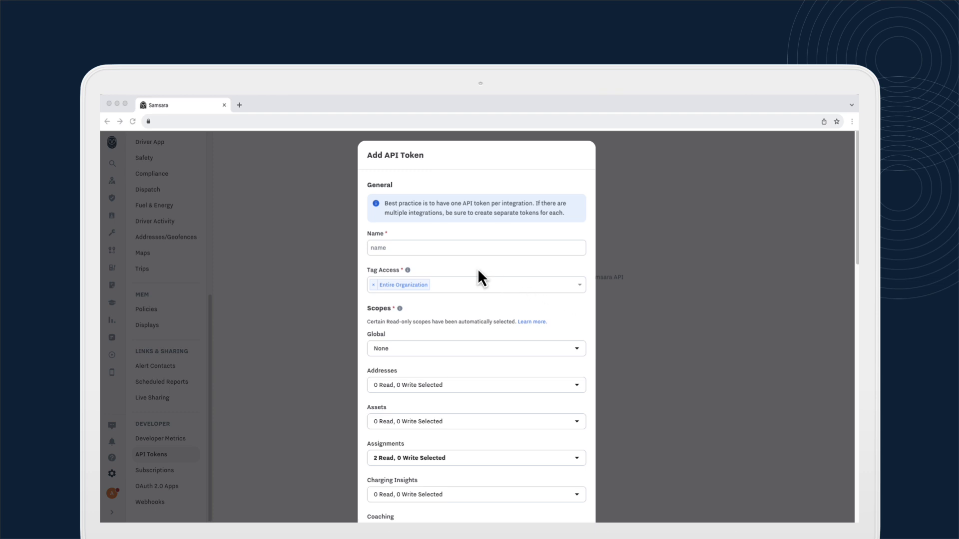
{"action": "mouse_move", "coordinate": [430, 308]}
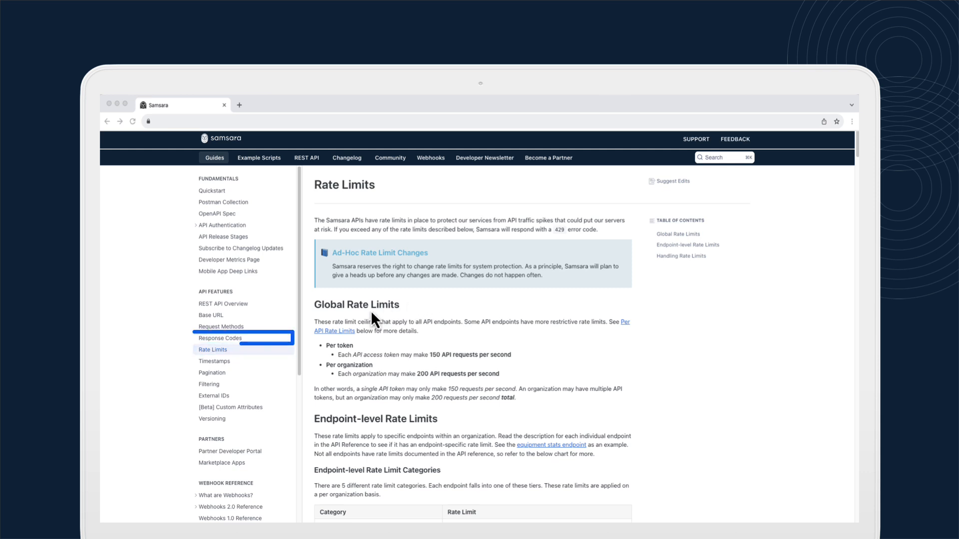
Show the Rate Limits guide listing 150 requests/s per token and 200 per organization.
{"action": "left_click", "coordinate": [220, 338]}
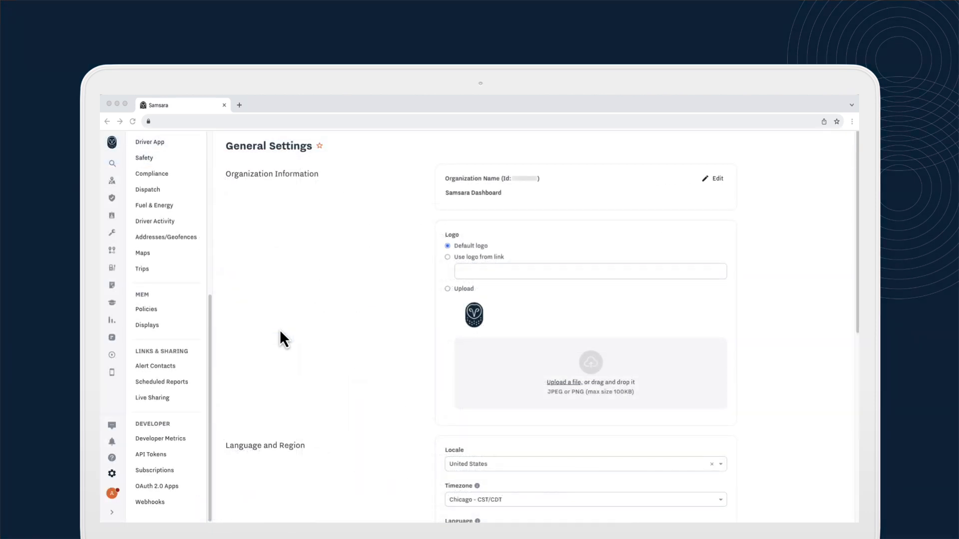
Show Developer Metrics with API traffic summary, volume chart and log retrievals.
{"action": "left_click", "coordinate": [160, 438]}
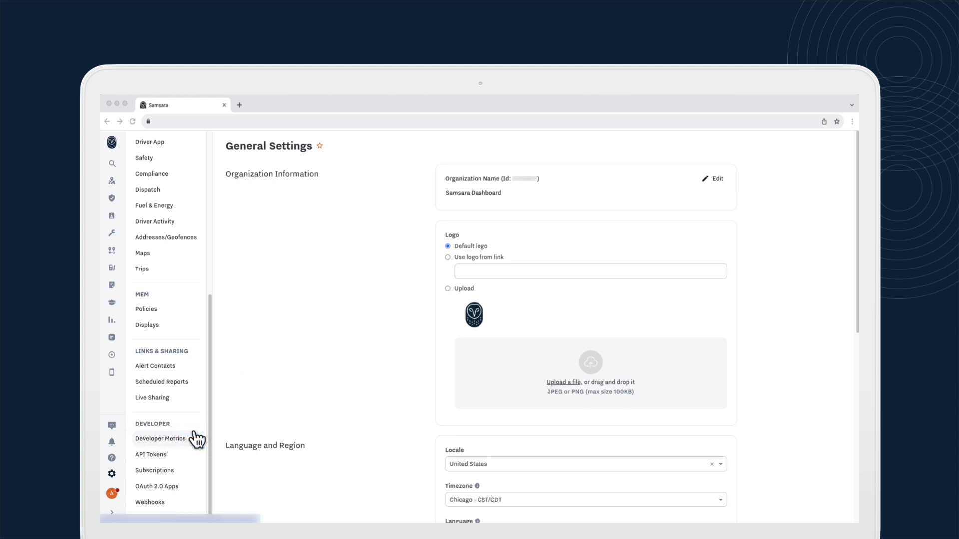
{"action": "left_click", "coordinate": [160, 439]}
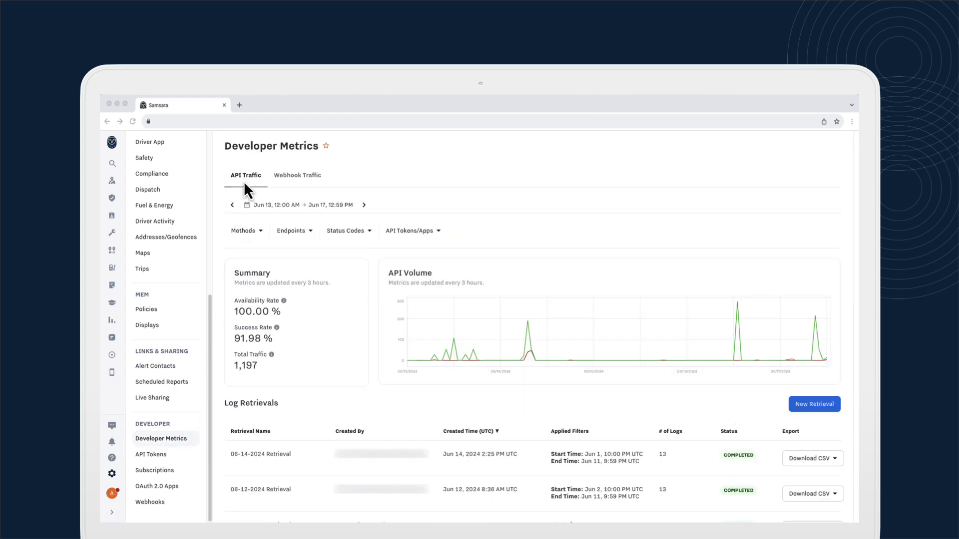